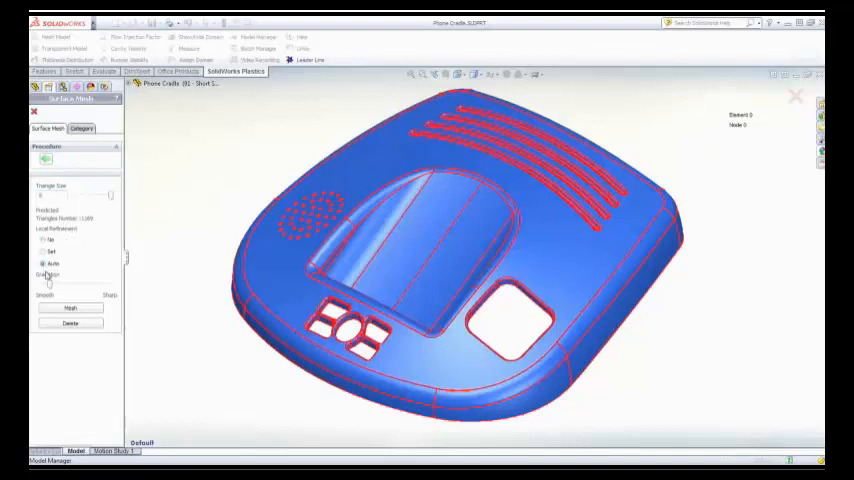
# Adjust the mesh gradation and generate the cradle's surface mesh with auto local refinement.
pyautogui.click(70, 307)
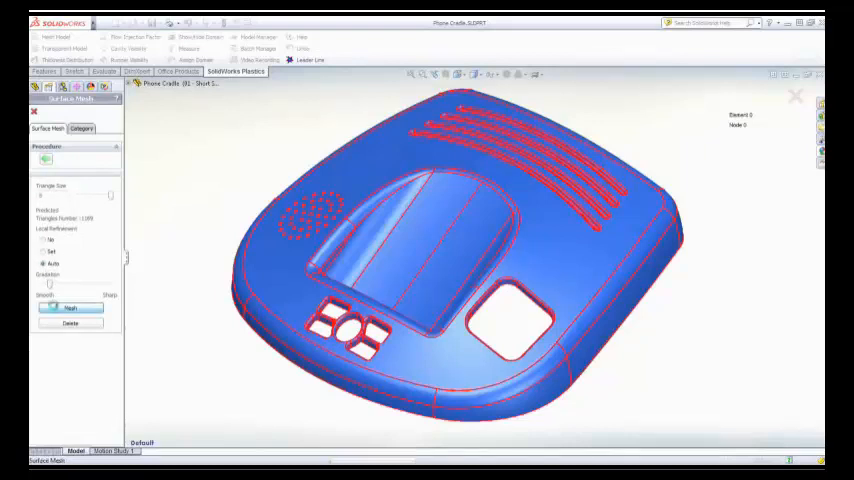
pyautogui.click(70, 307)
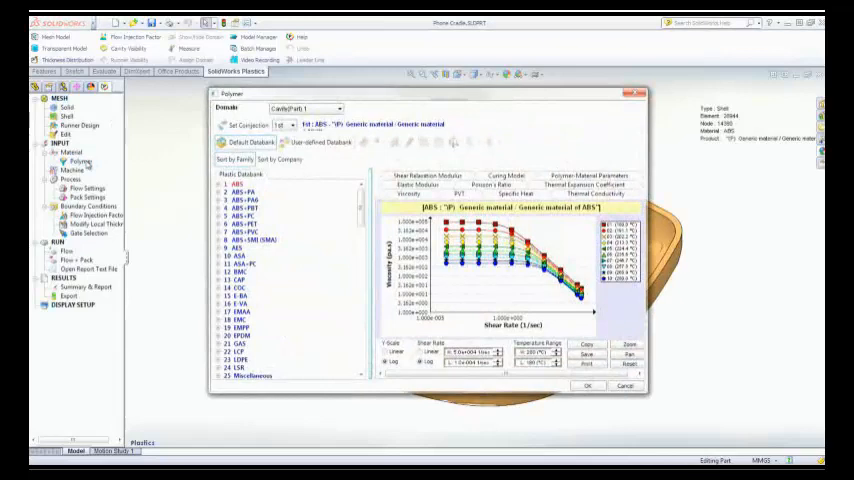
# Expand the ABS+PC family in the Default Databank and apply the generic ABS+PC grade.
pyautogui.scroll(-3)
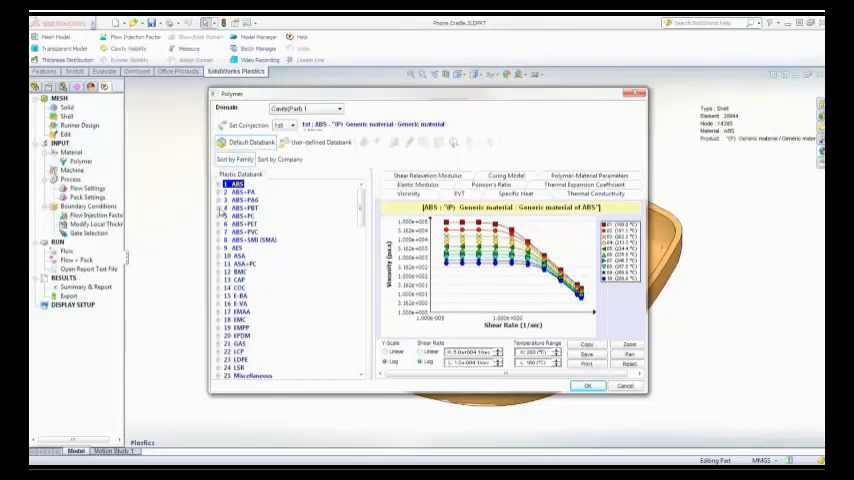
pyautogui.click(225, 215)
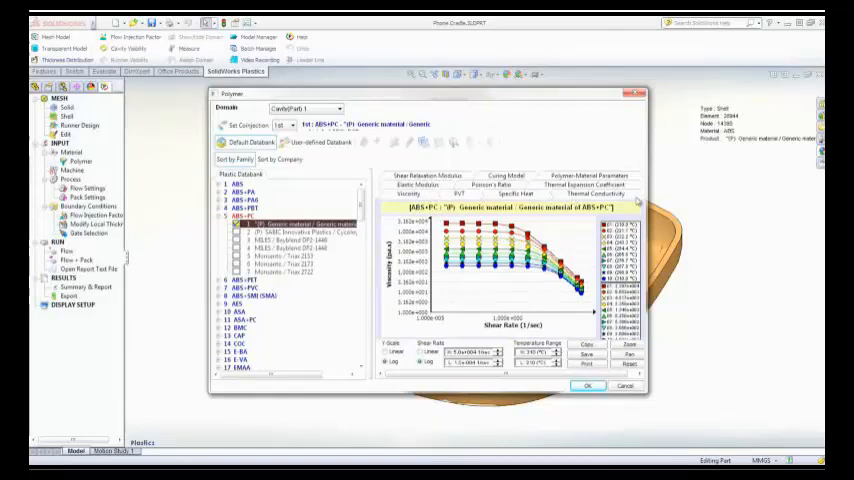
pyautogui.click(588, 386)
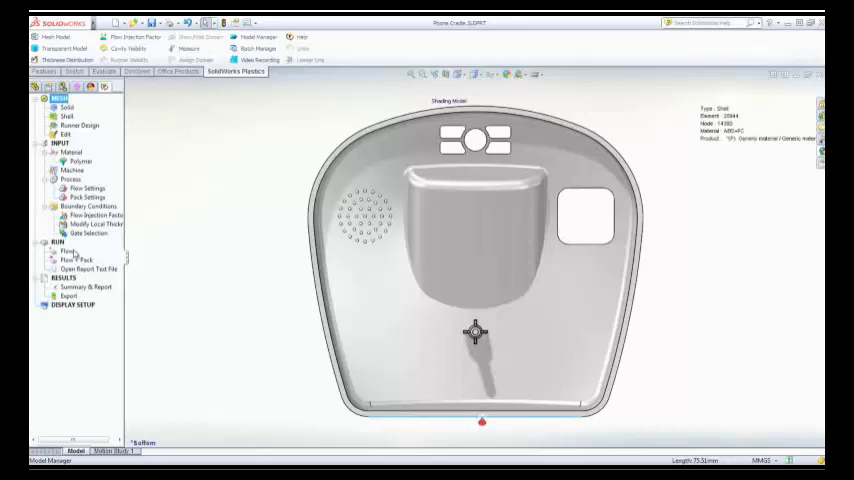
pyautogui.click(70, 252)
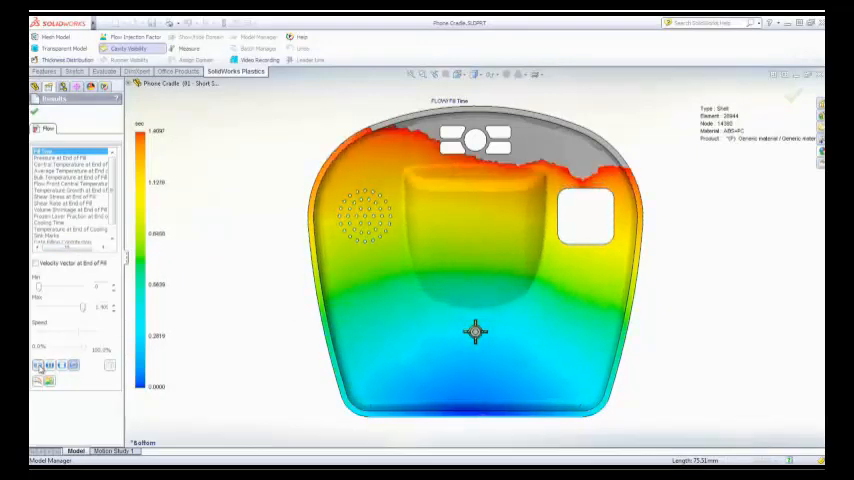
# Animate the short-shot Fill Time result with the playback controls.
pyautogui.click(463, 74)
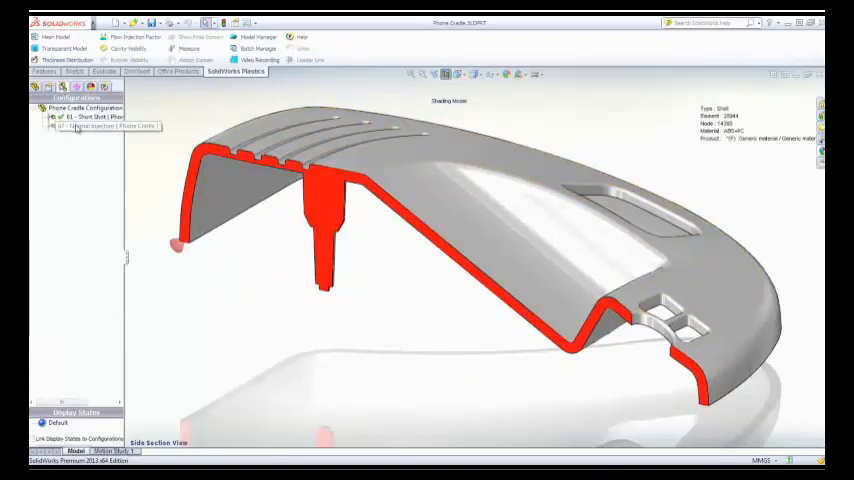
# Activate the 02 - Normal Injection configuration and confirm reloading its Plastics project.
pyautogui.click(95, 126)
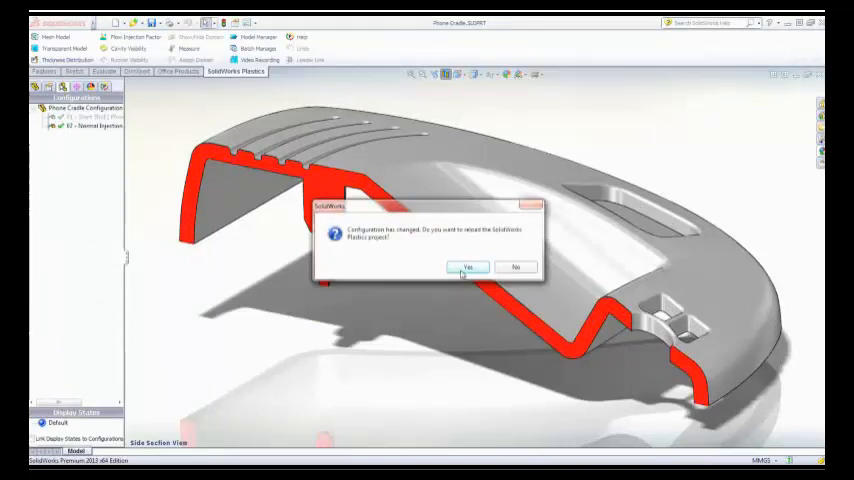
pyautogui.click(467, 267)
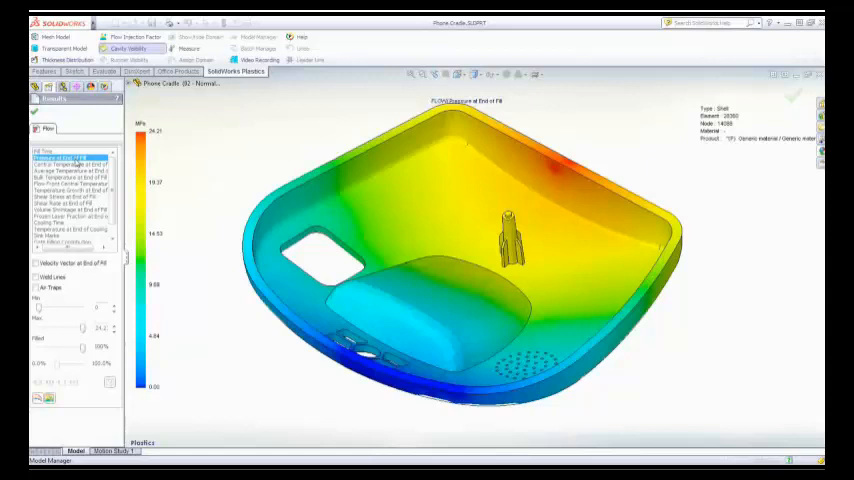
# Display Pressure at End of Fill, then the Cooling Time result.
pyautogui.click(70, 210)
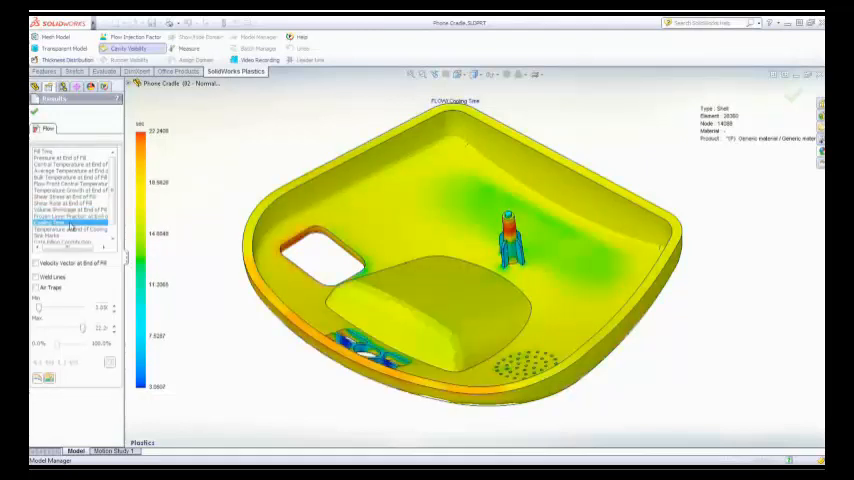
pyautogui.click(62, 235)
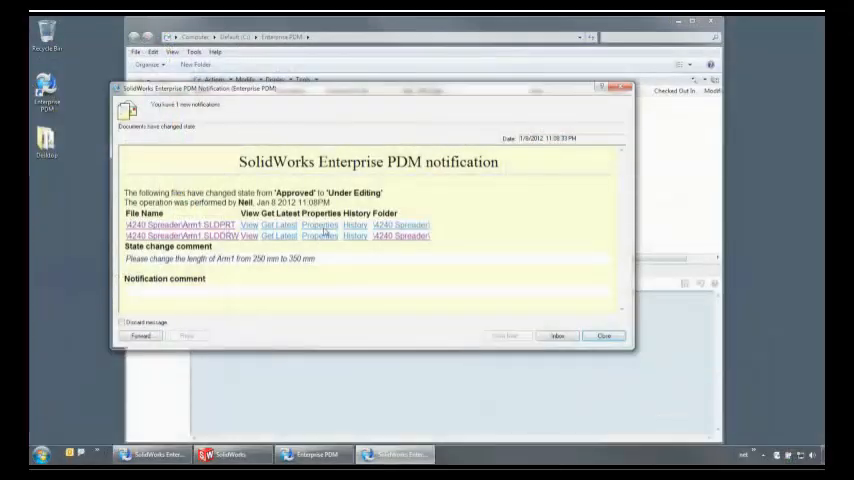
# Close the Enterprise PDM notice and browse the FastClip Machinery Engineering folder.
pyautogui.click(604, 335)
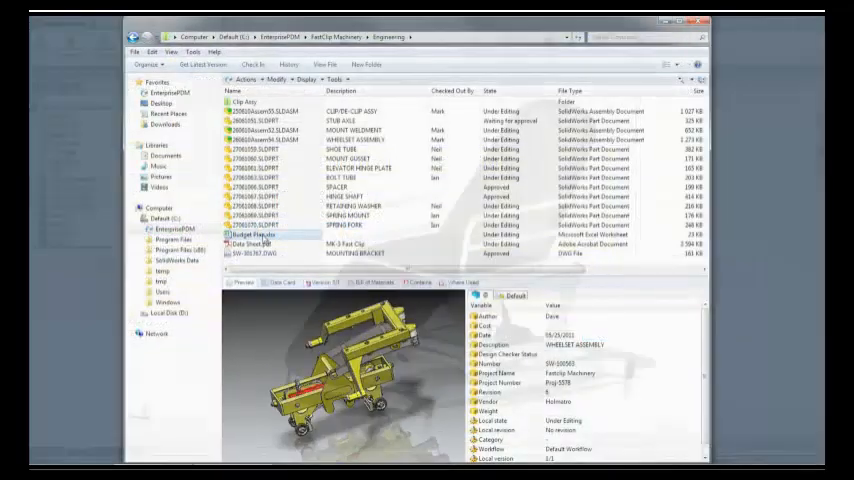